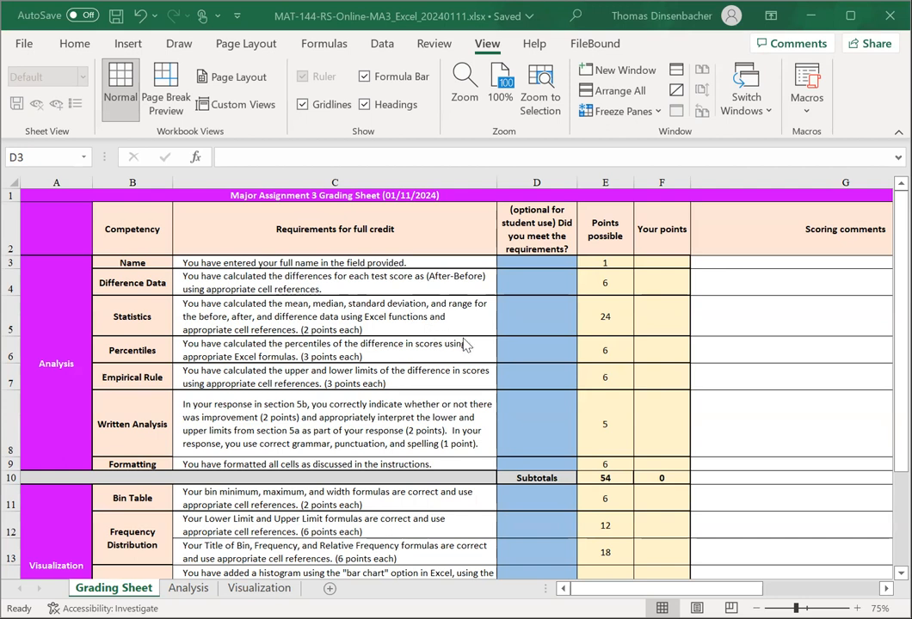
mouse_move(464, 344)
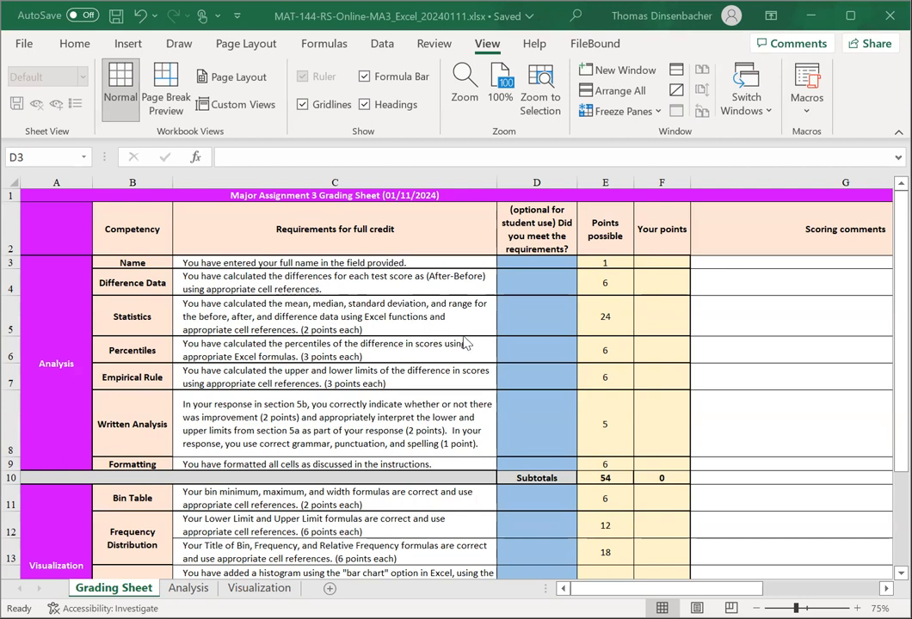
mouse_move(456, 381)
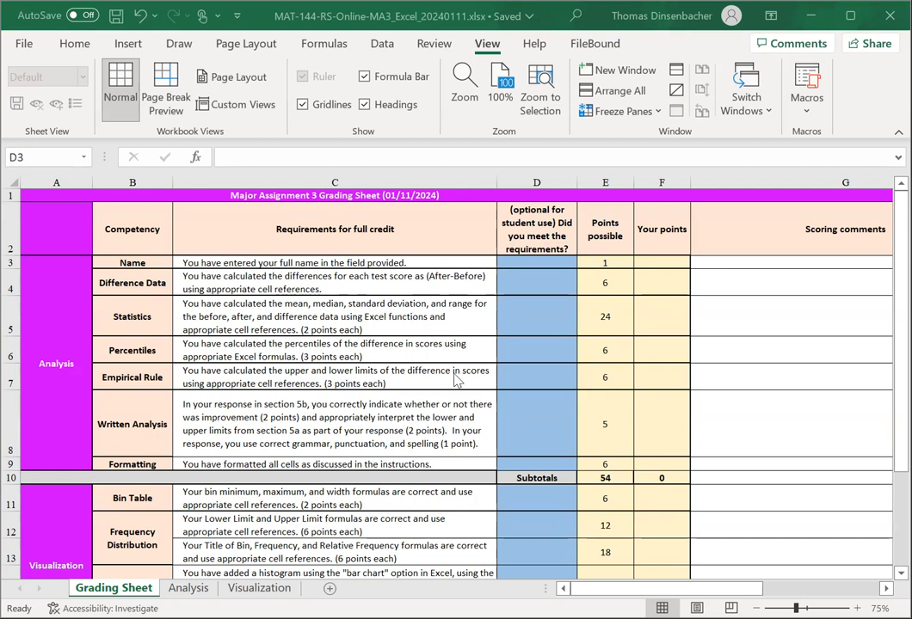
mouse_move(445, 397)
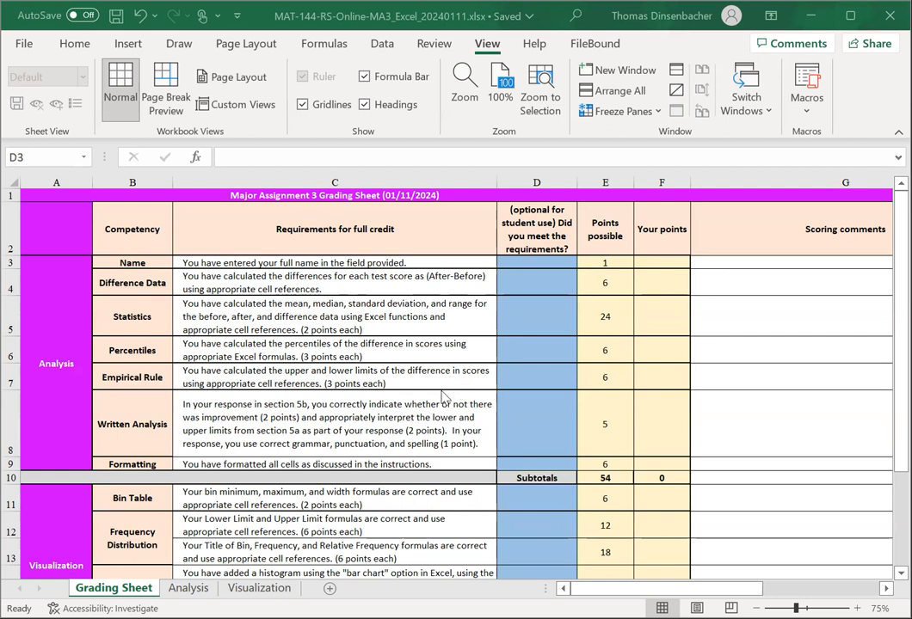
mouse_move(449, 388)
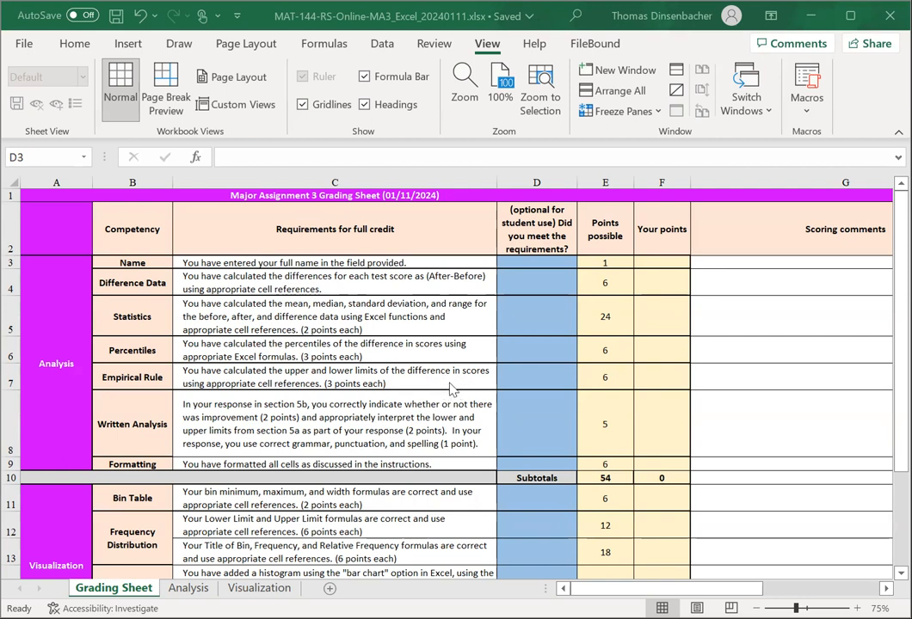
mouse_move(432, 382)
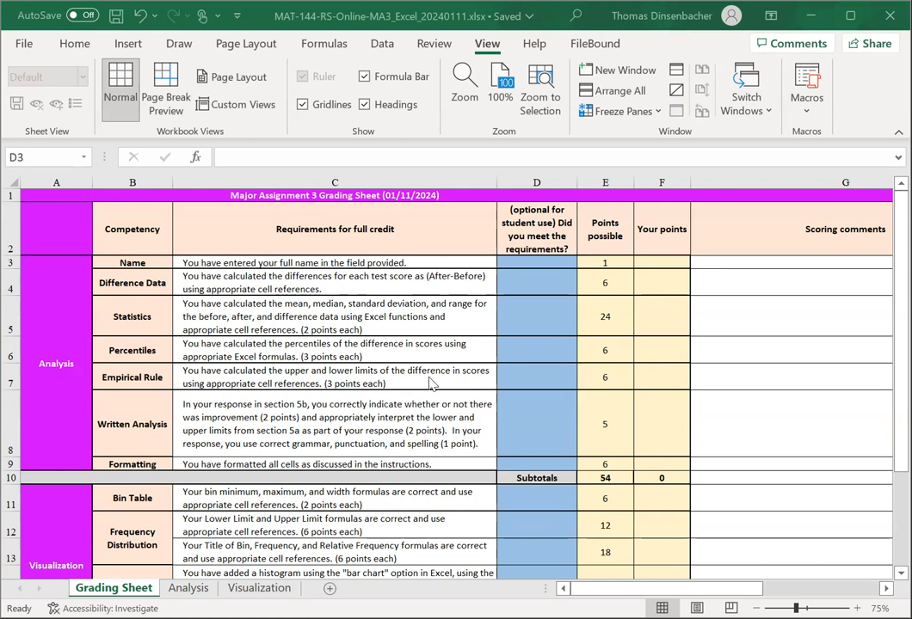
mouse_move(307, 434)
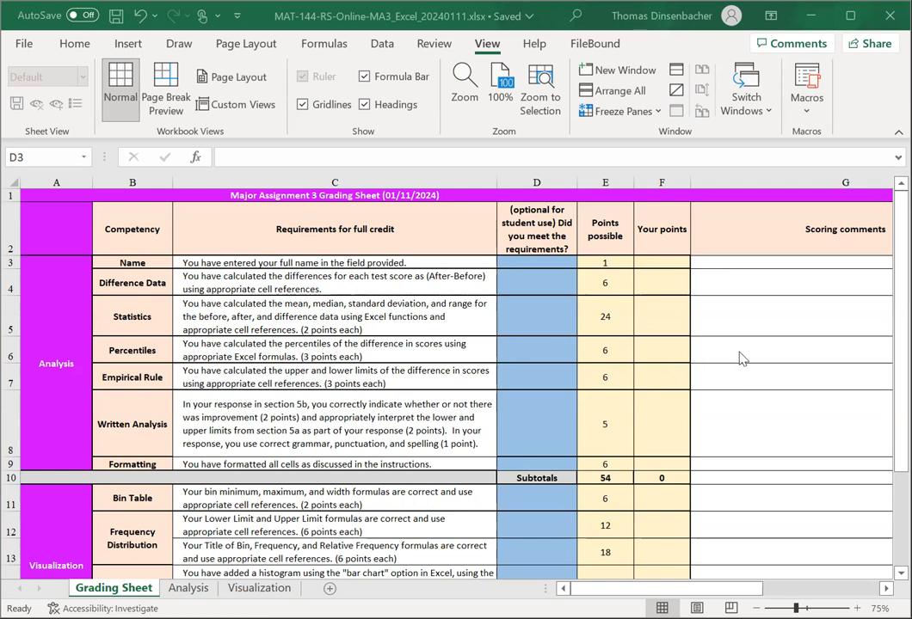
mouse_move(713, 352)
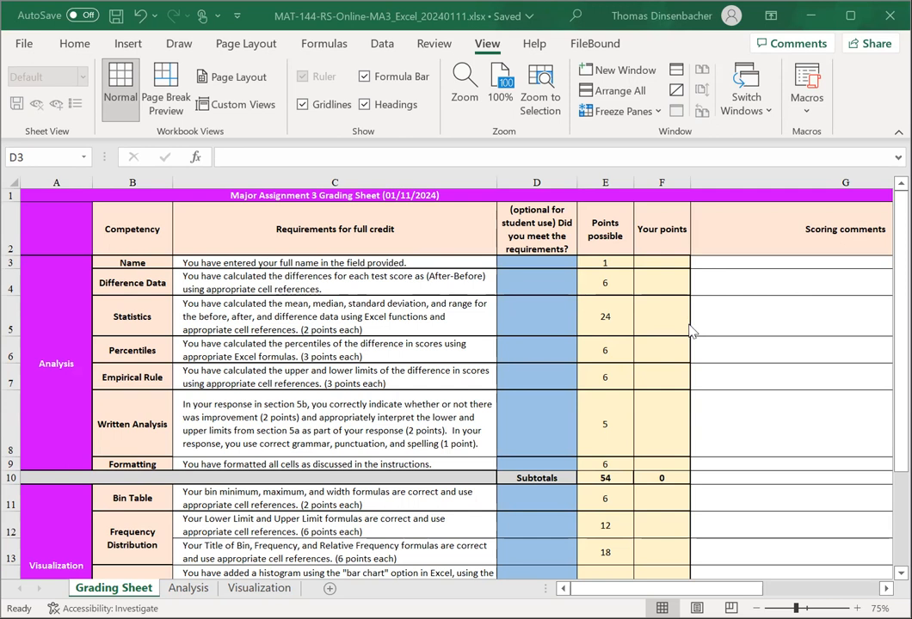
mouse_move(800, 338)
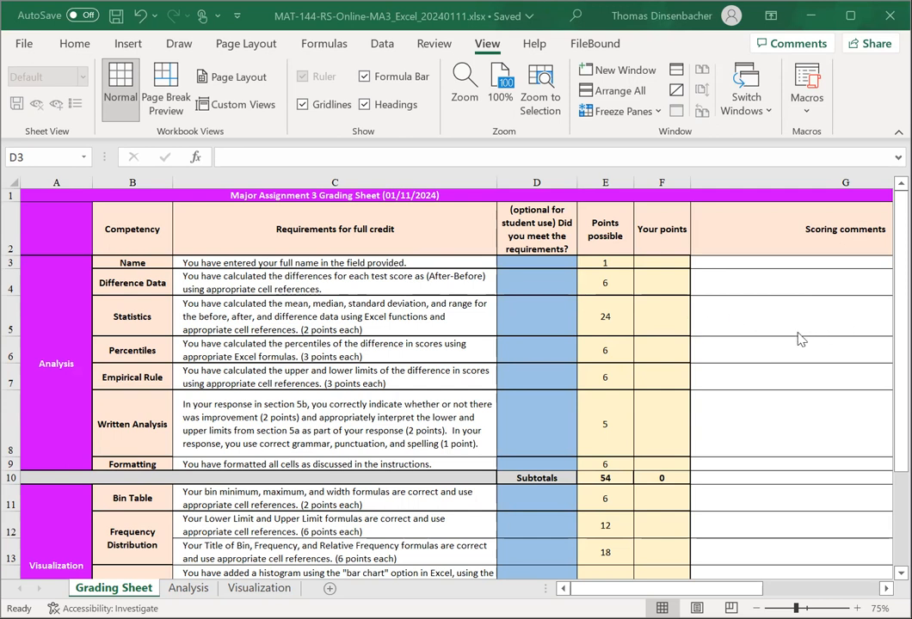
mouse_move(768, 351)
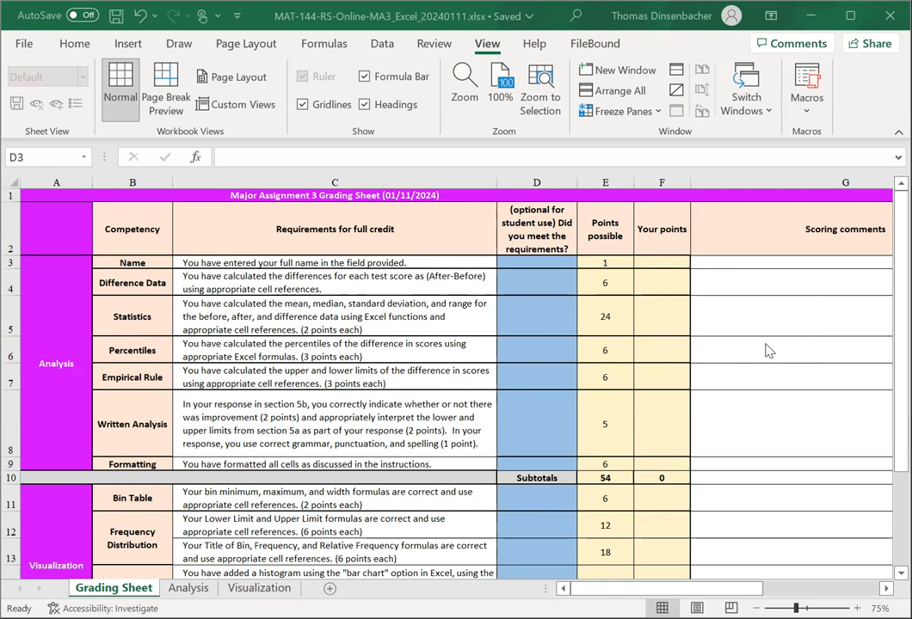
mouse_move(471, 371)
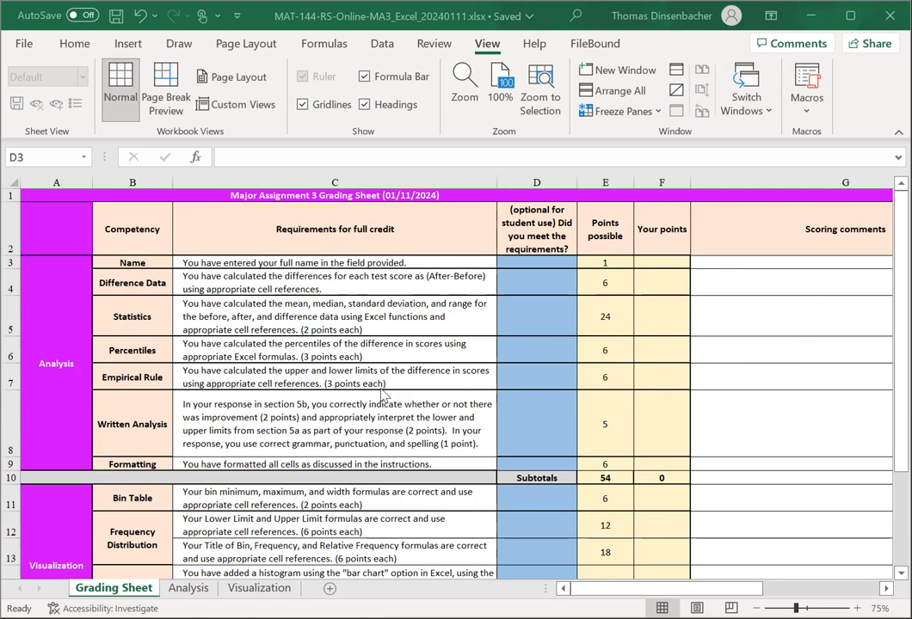
mouse_move(386, 389)
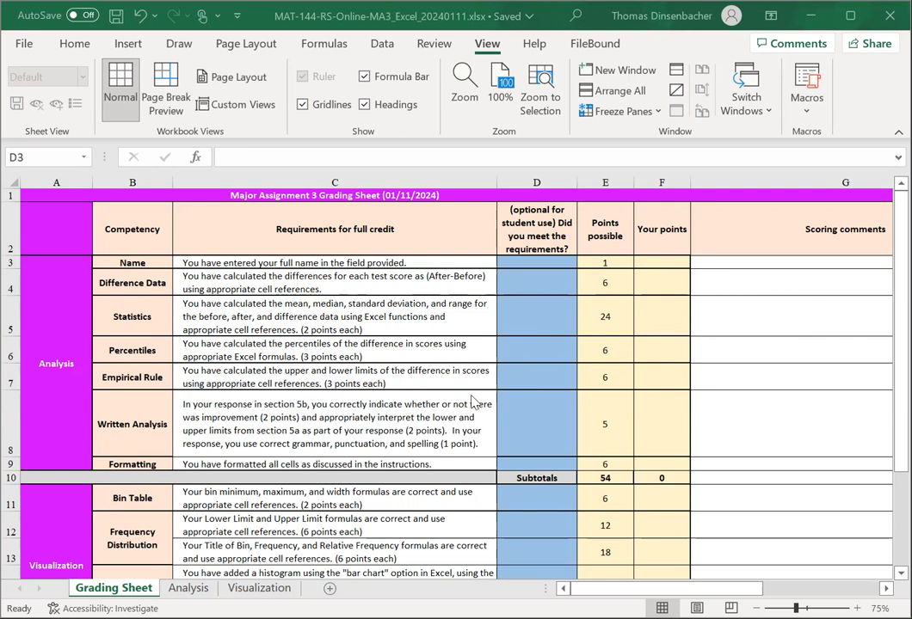
mouse_move(531, 302)
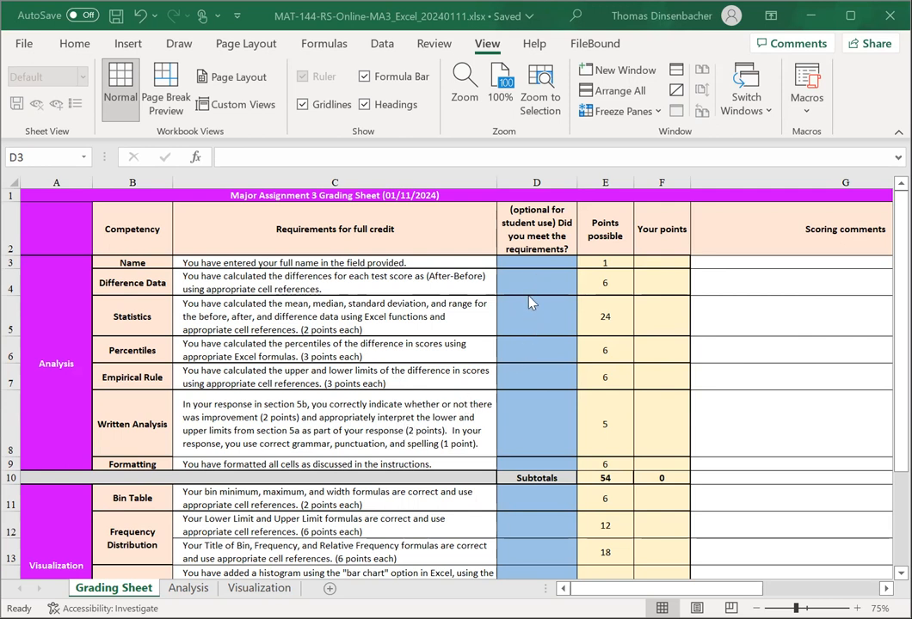
mouse_move(536, 341)
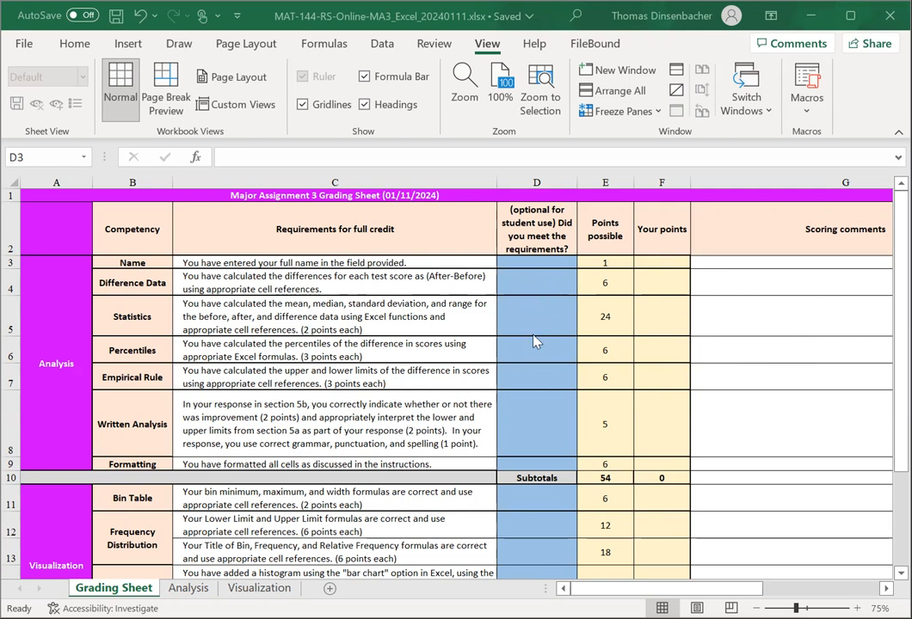
mouse_move(542, 384)
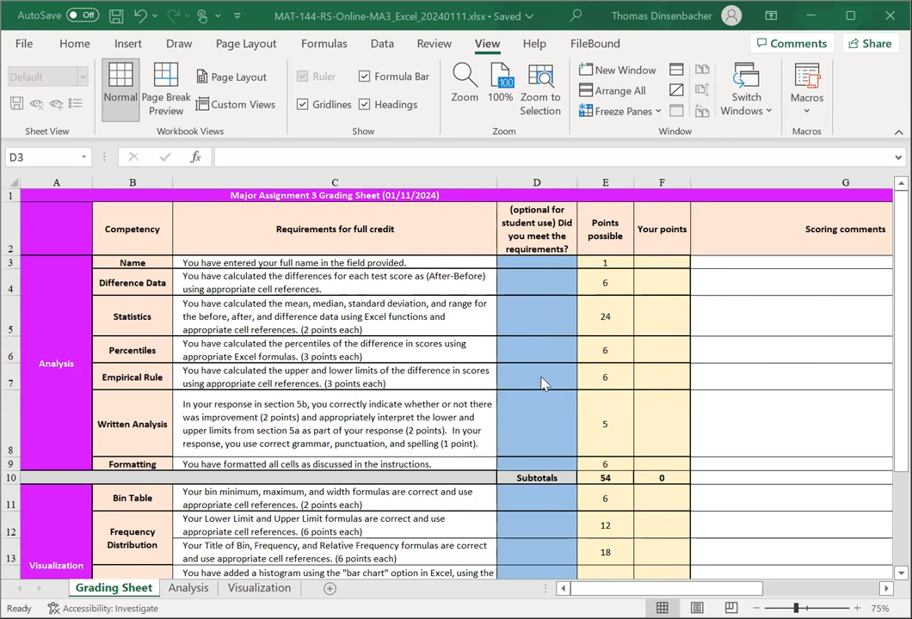
mouse_move(531, 361)
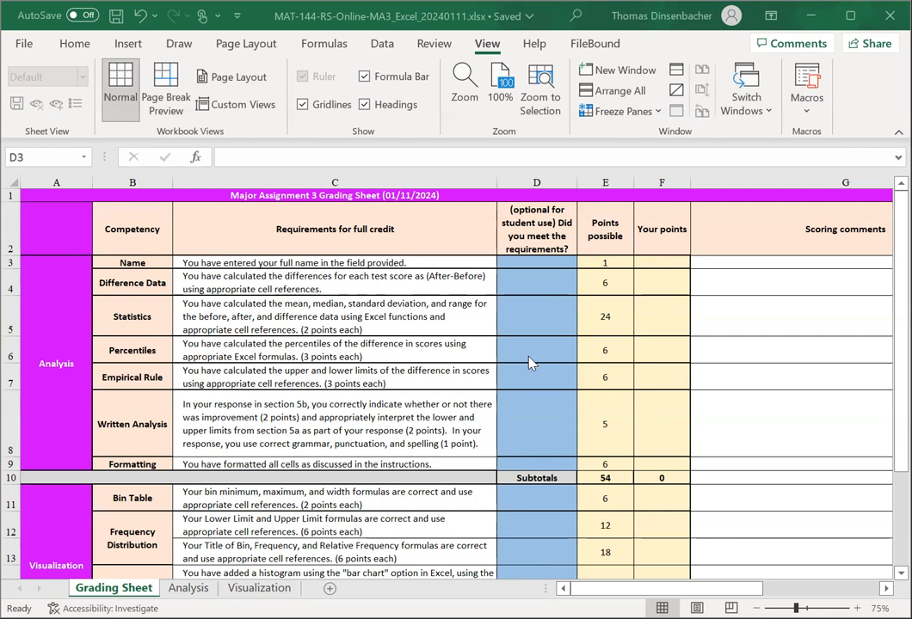
mouse_move(667, 298)
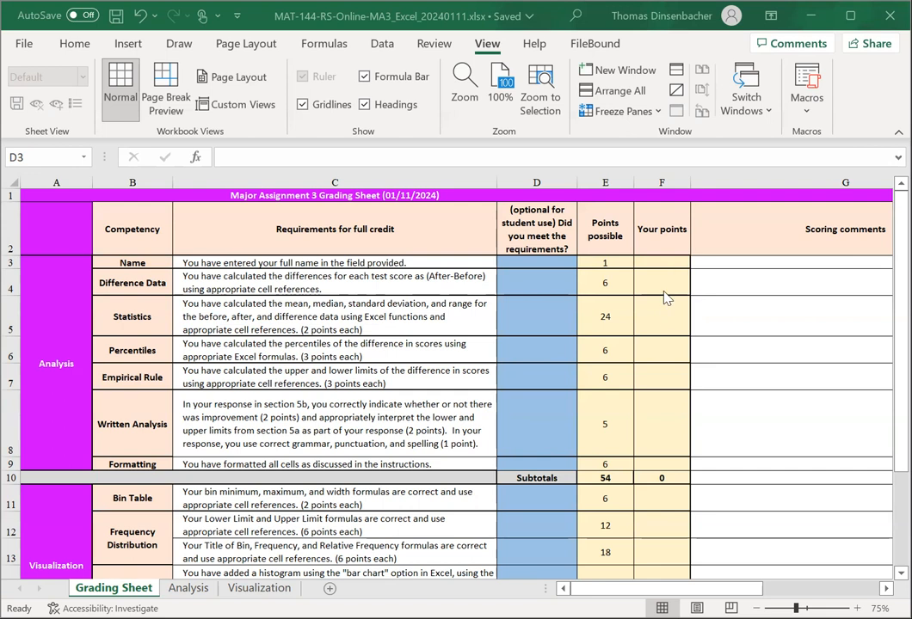
mouse_move(762, 317)
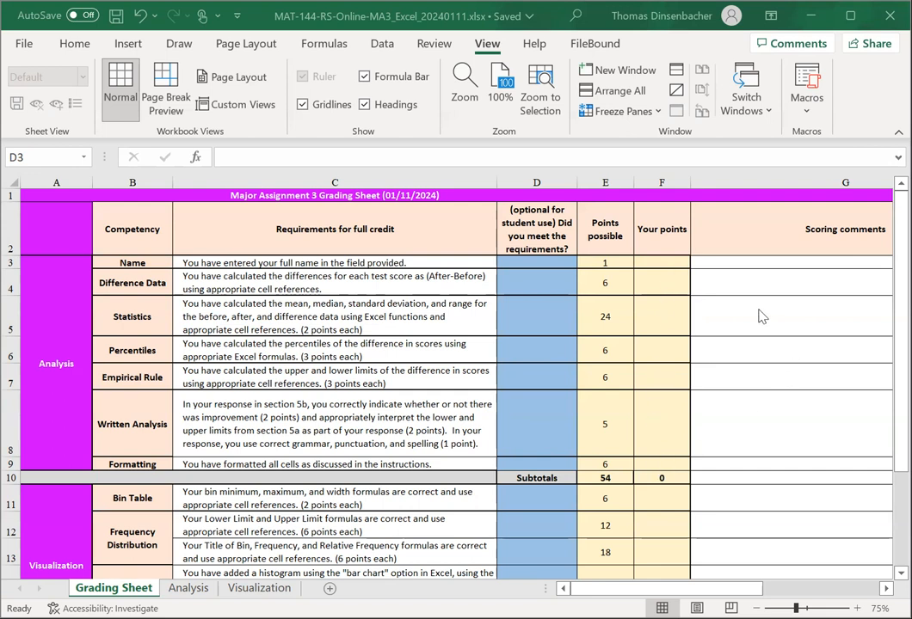
mouse_move(714, 588)
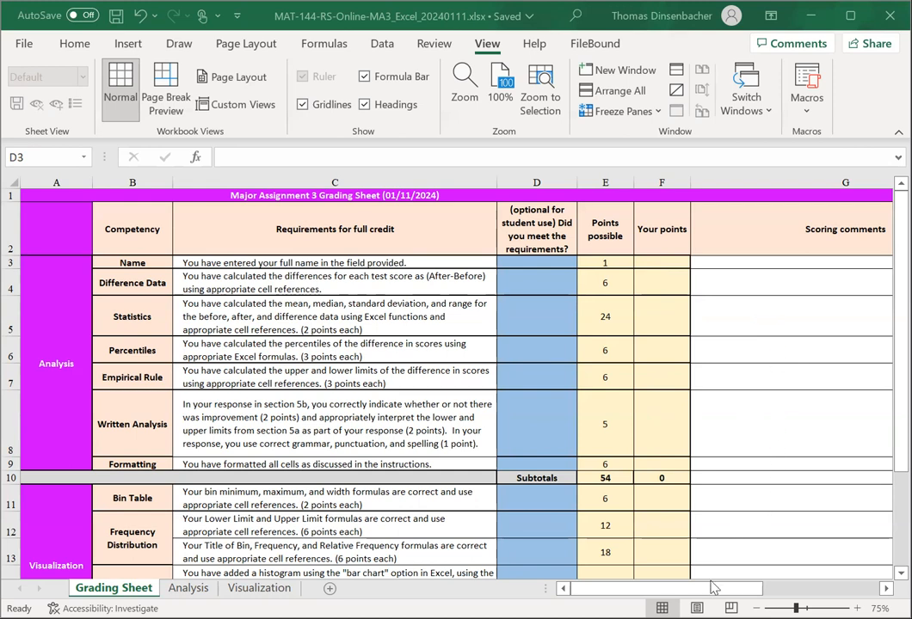
mouse_move(760, 432)
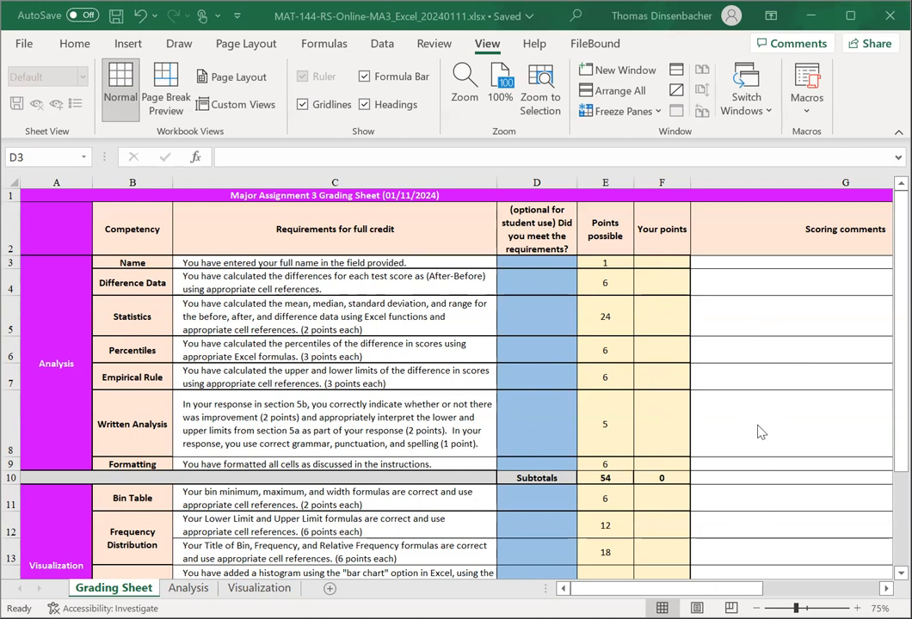
scroll("down", 3)
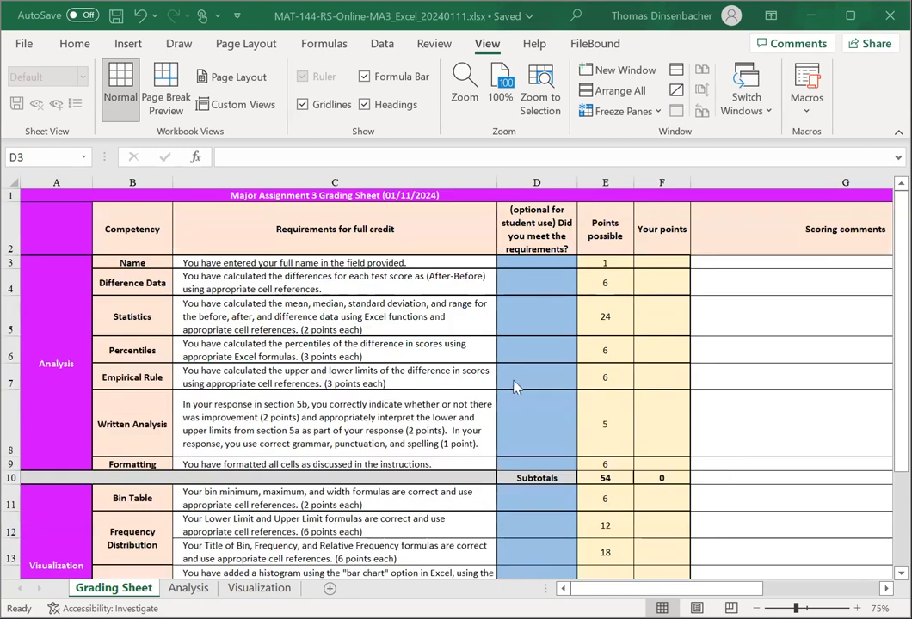
mouse_move(455, 390)
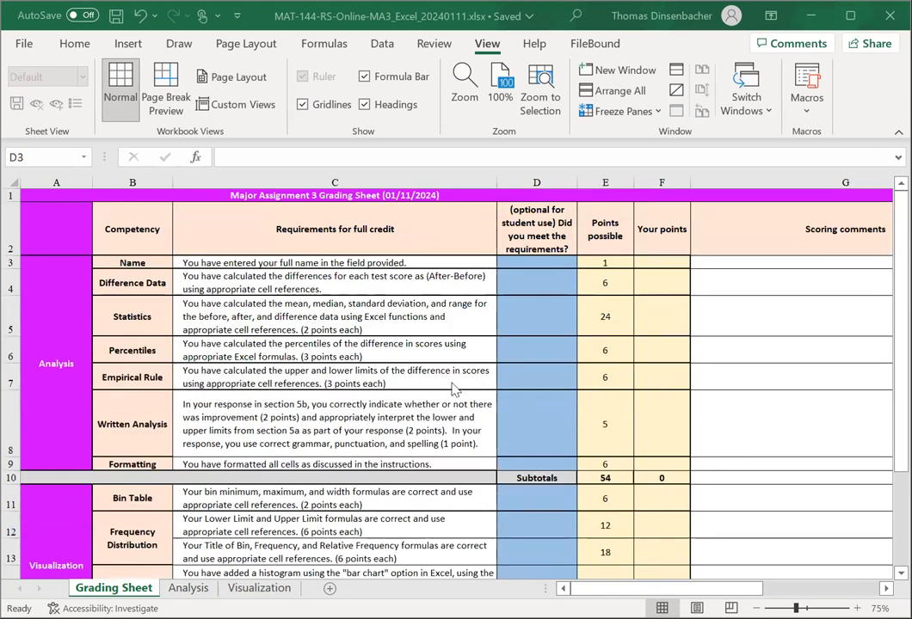
mouse_move(381, 58)
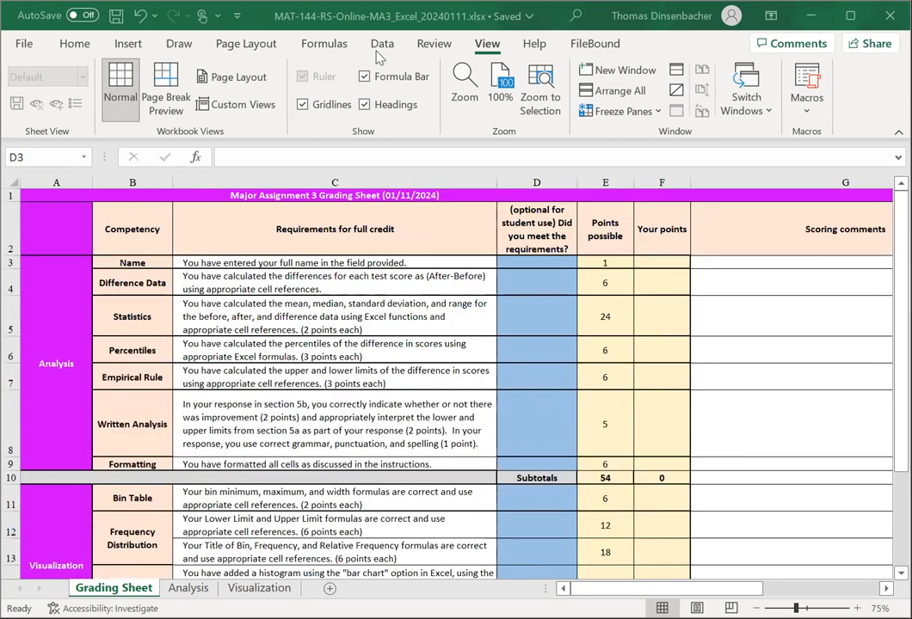